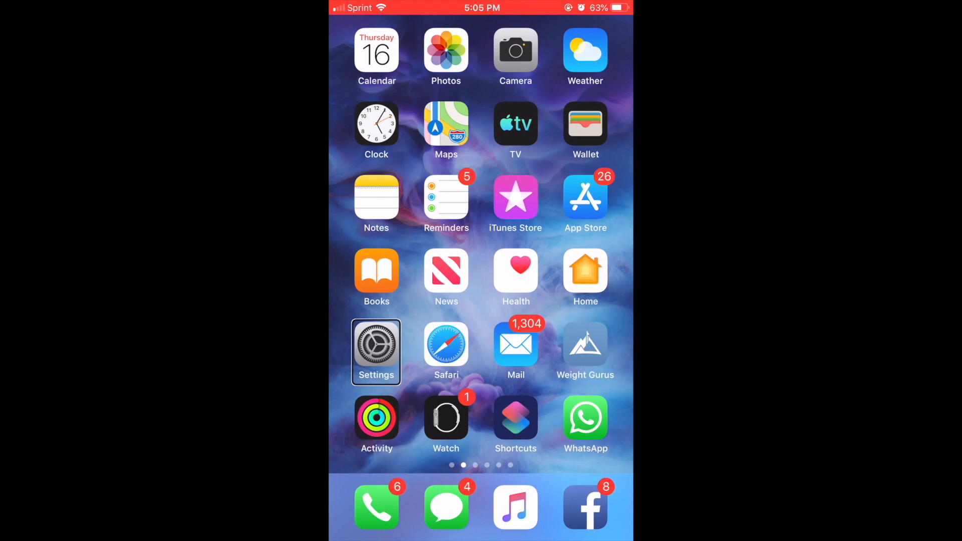
Launch the Settings app from the Home Screen.
left_click(376, 352)
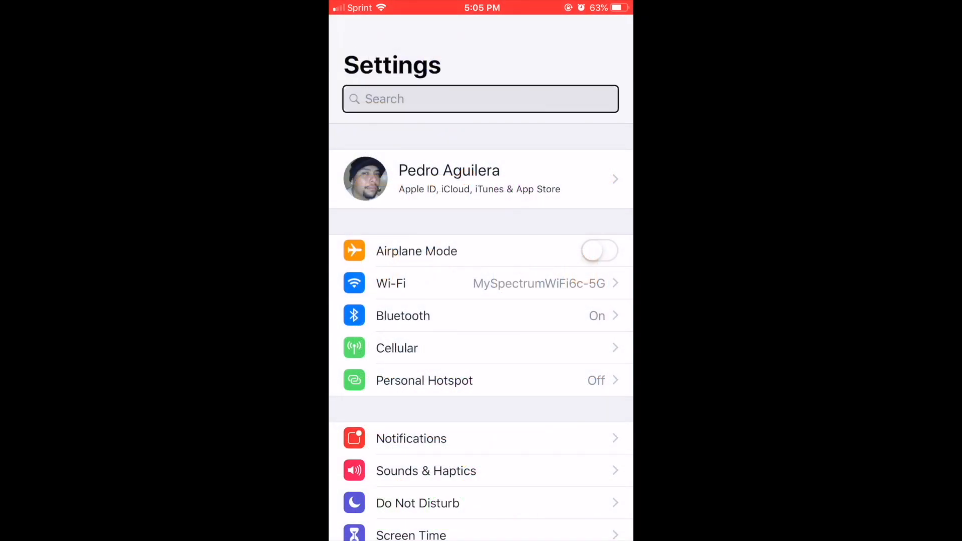
Open the Apple ID, iCloud, iTunes & App Store profile page at the top of Settings.
left_click(480, 178)
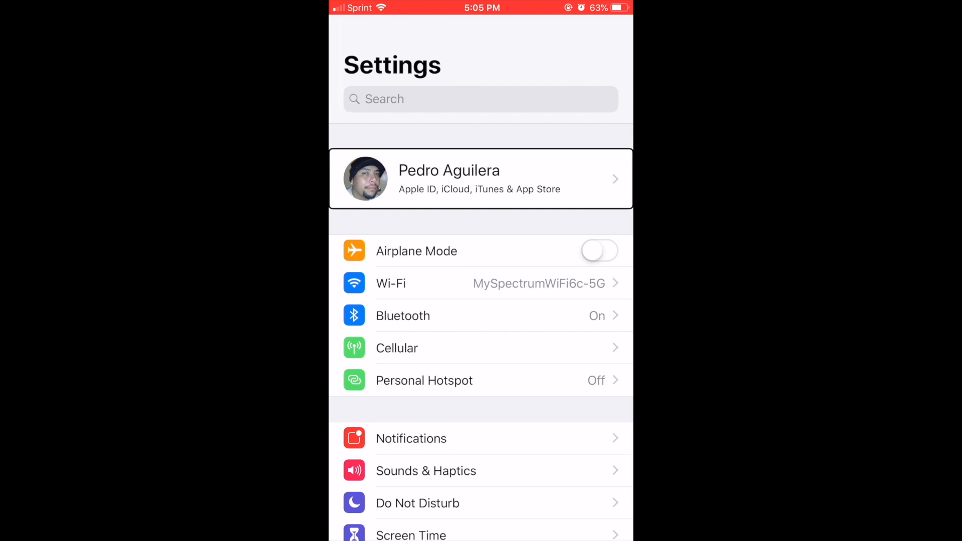
left_click(480, 178)
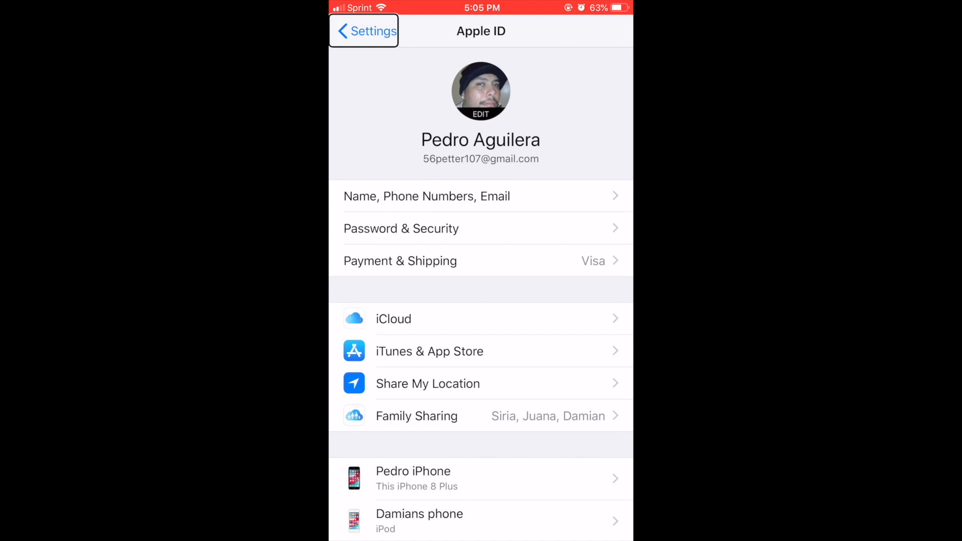
left_click(481, 351)
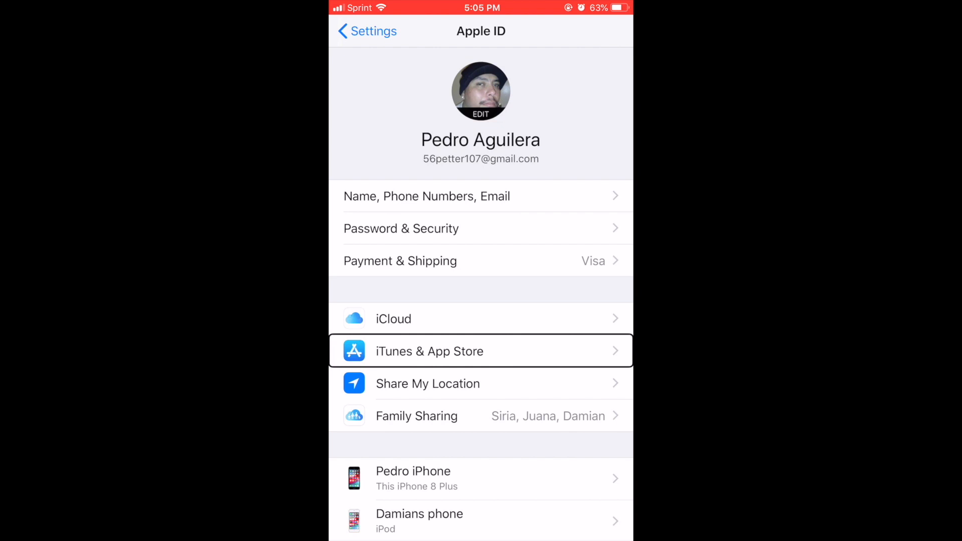
Go into iTunes & App Store and choose View Apple ID for the signed-in account.
left_click(430, 351)
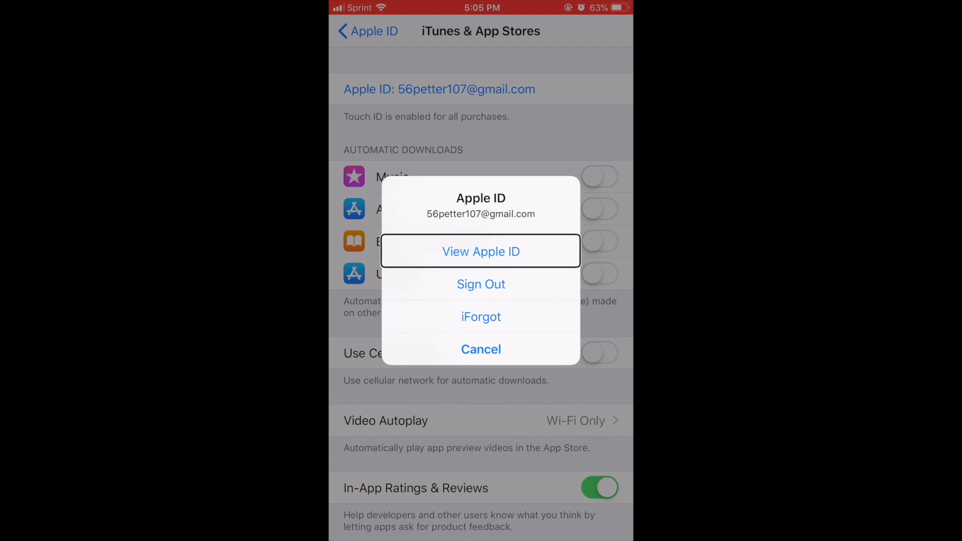
left_click(481, 251)
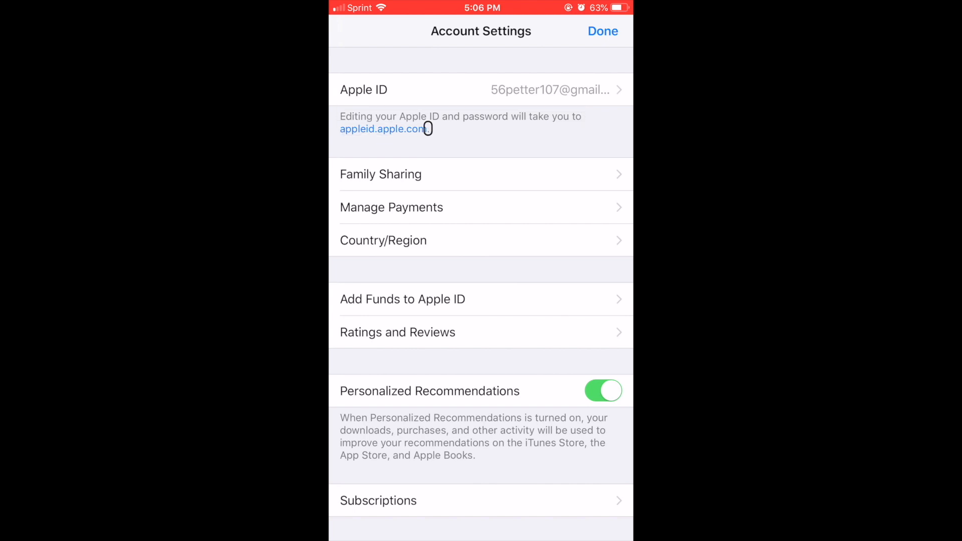
Load the Account Settings page showing payment, region and subscription options.
left_click(380, 175)
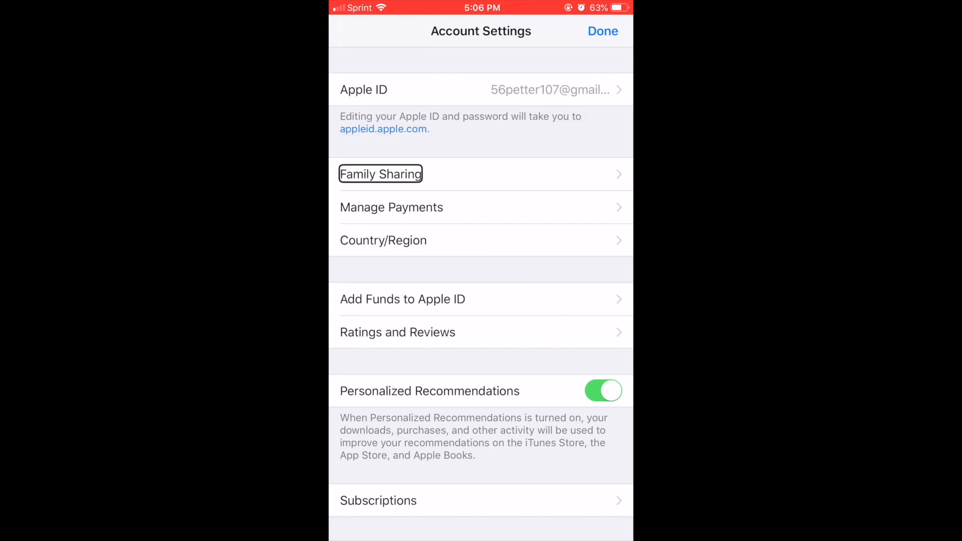